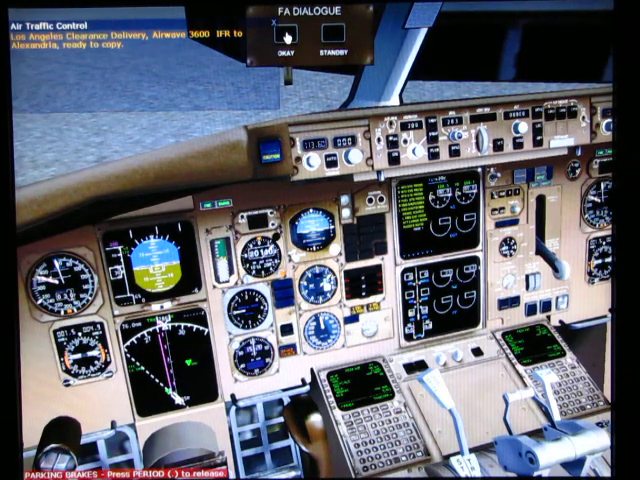
Close the ATC dialogue window, leaving only the clearance message over the cockpit view.
click(284, 36)
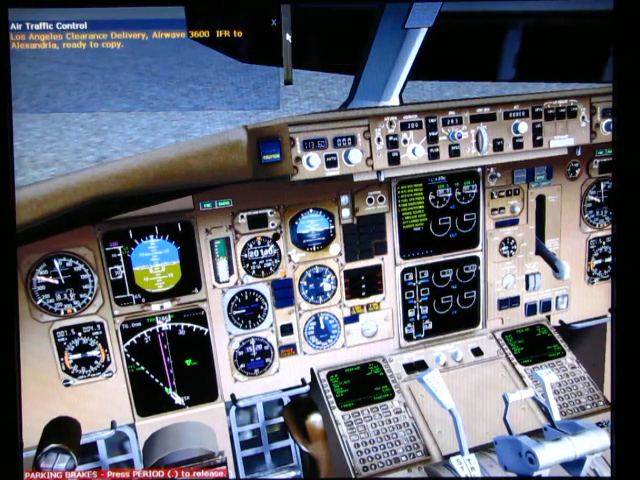